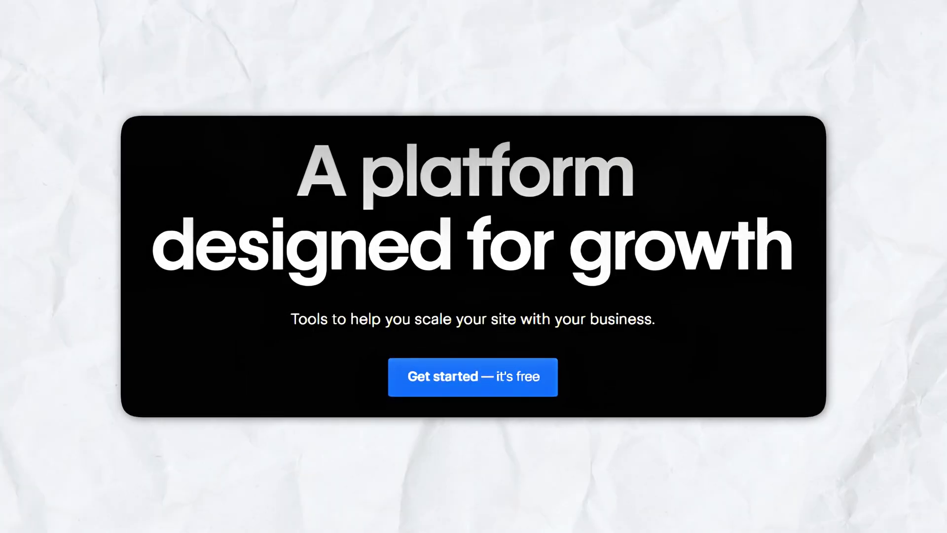
scroll("down", 3)
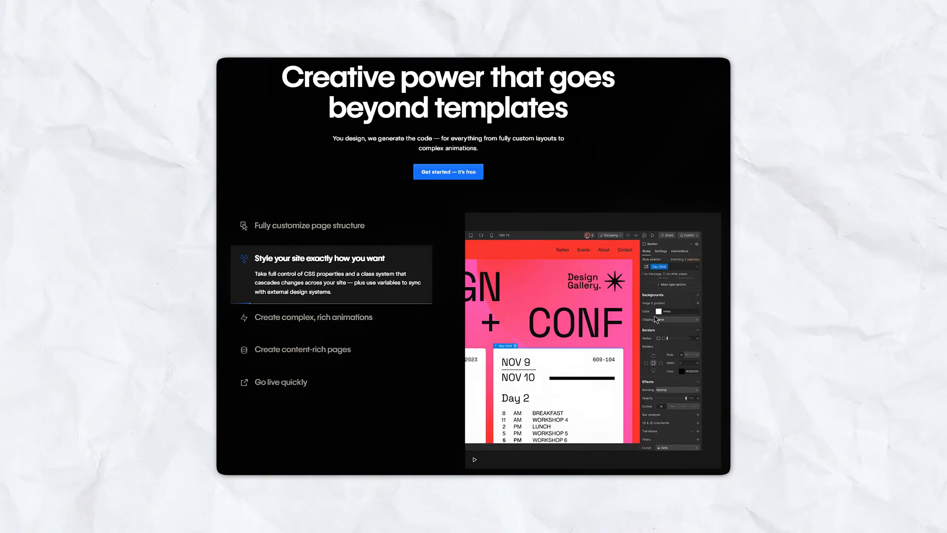